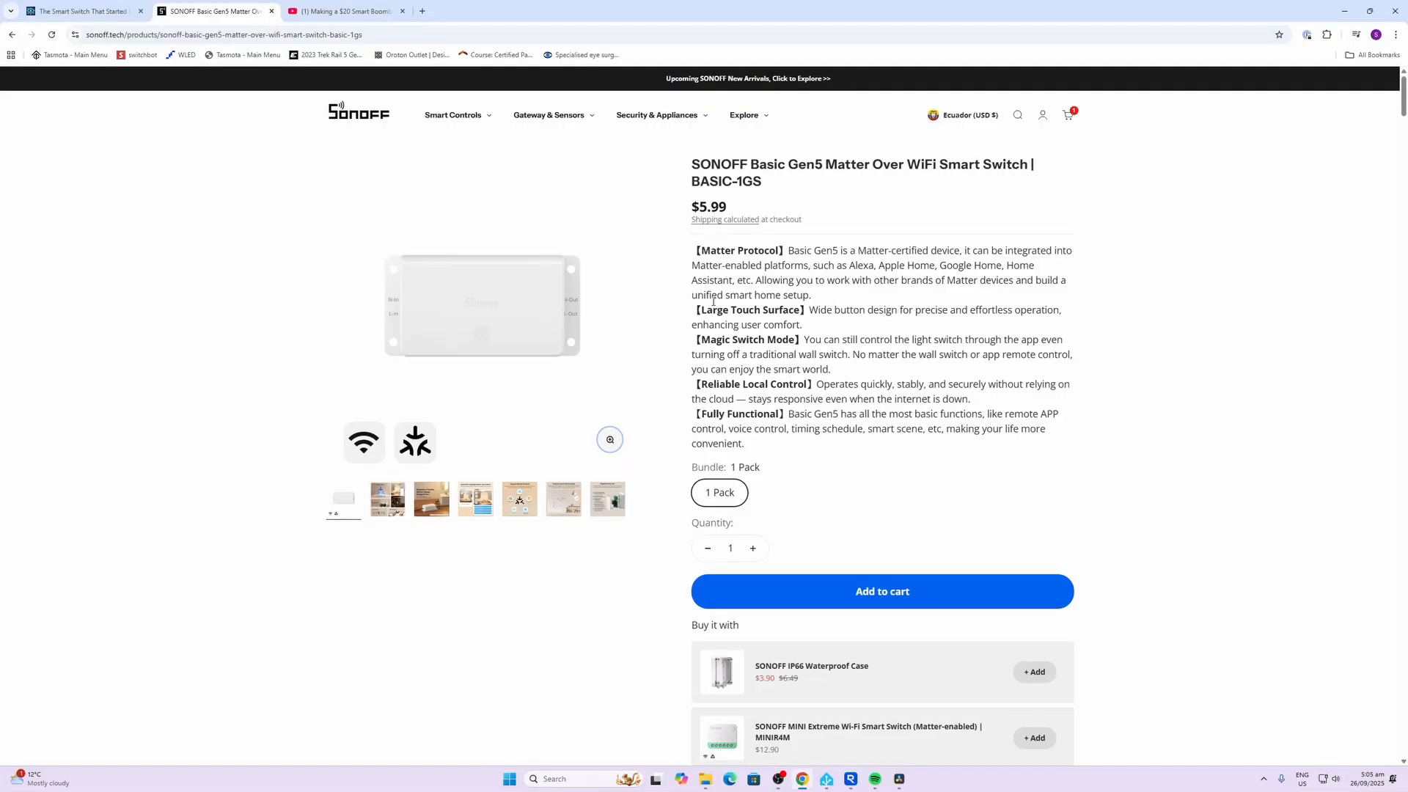
mouse_move(827, 330)
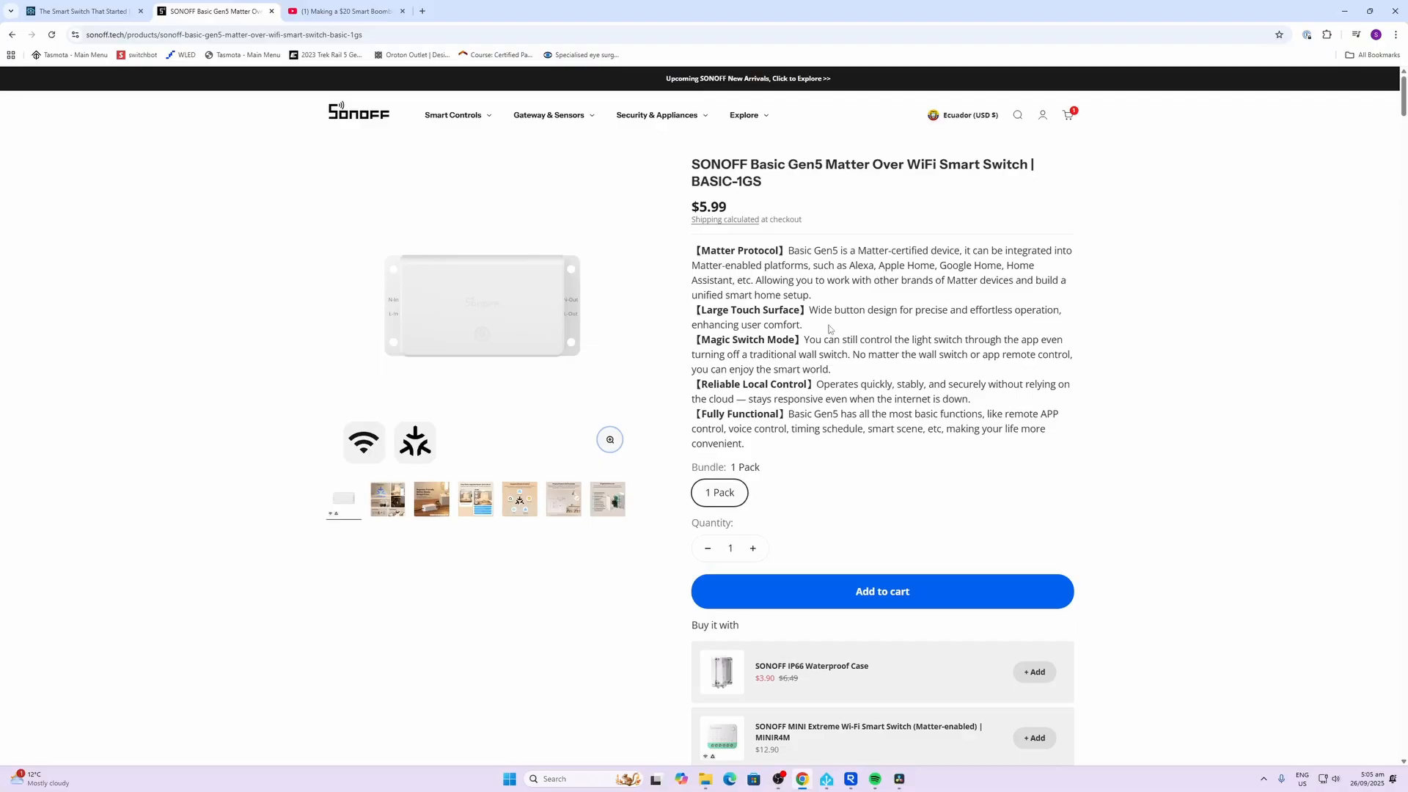
mouse_move(826, 305)
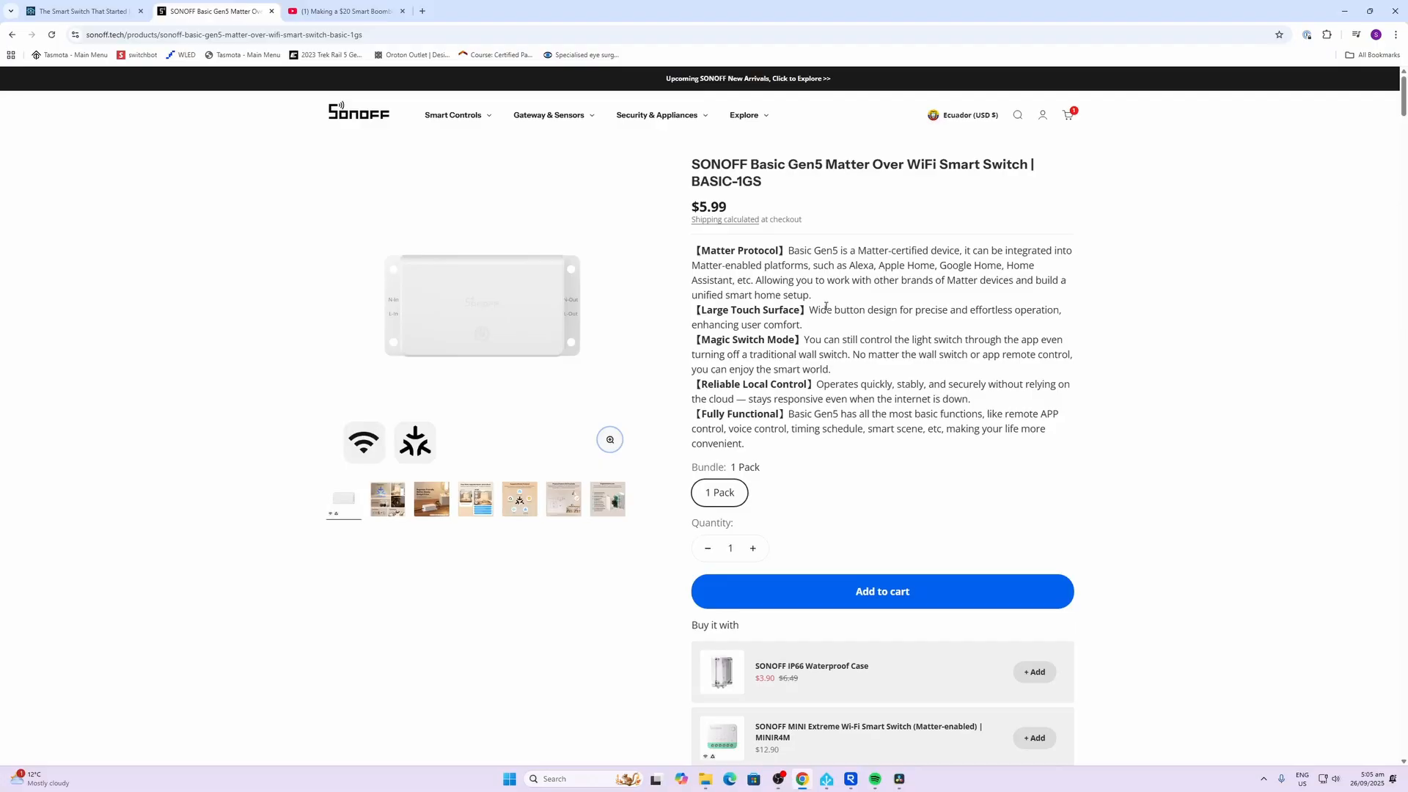
mouse_move(725, 234)
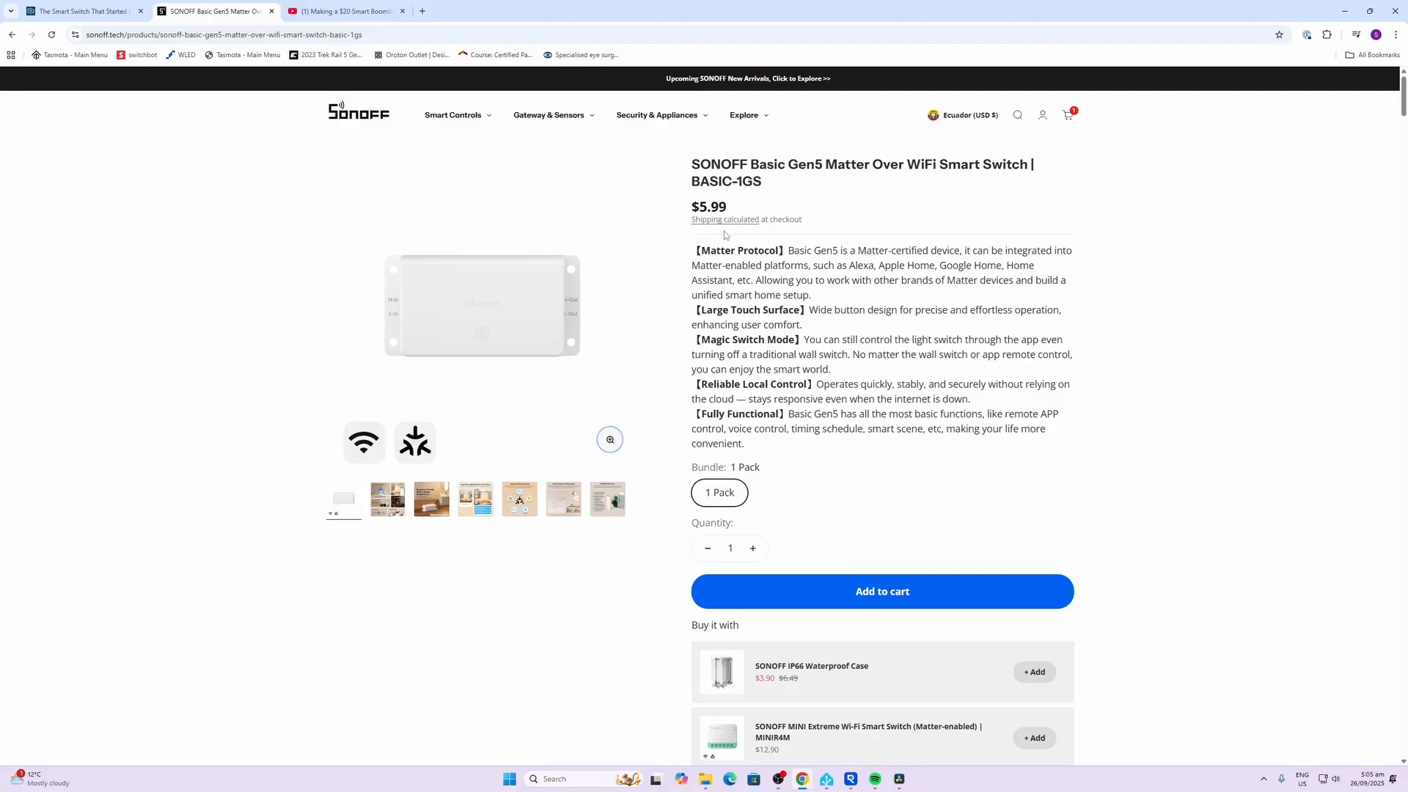
mouse_move(780, 248)
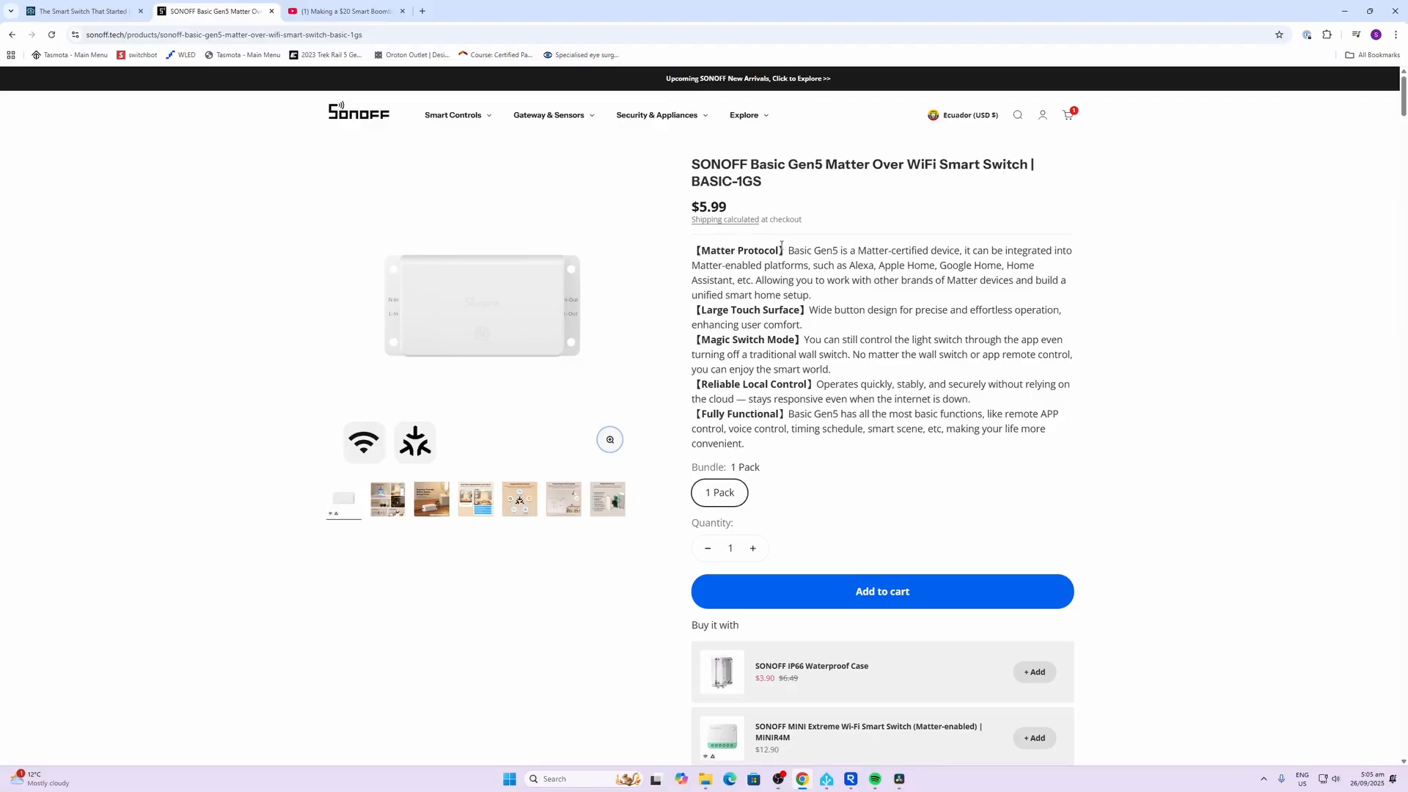
mouse_move(730, 277)
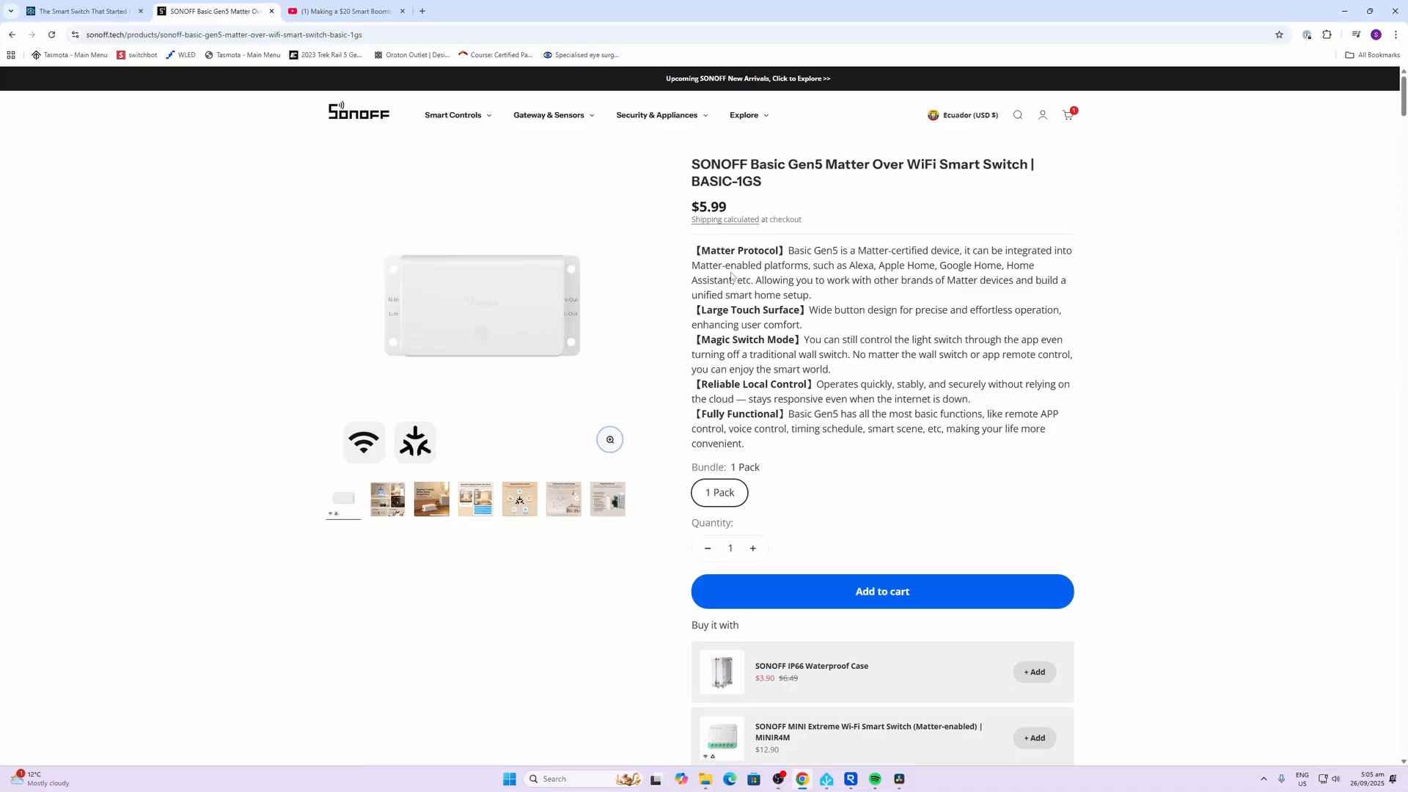
scroll("down", 3)
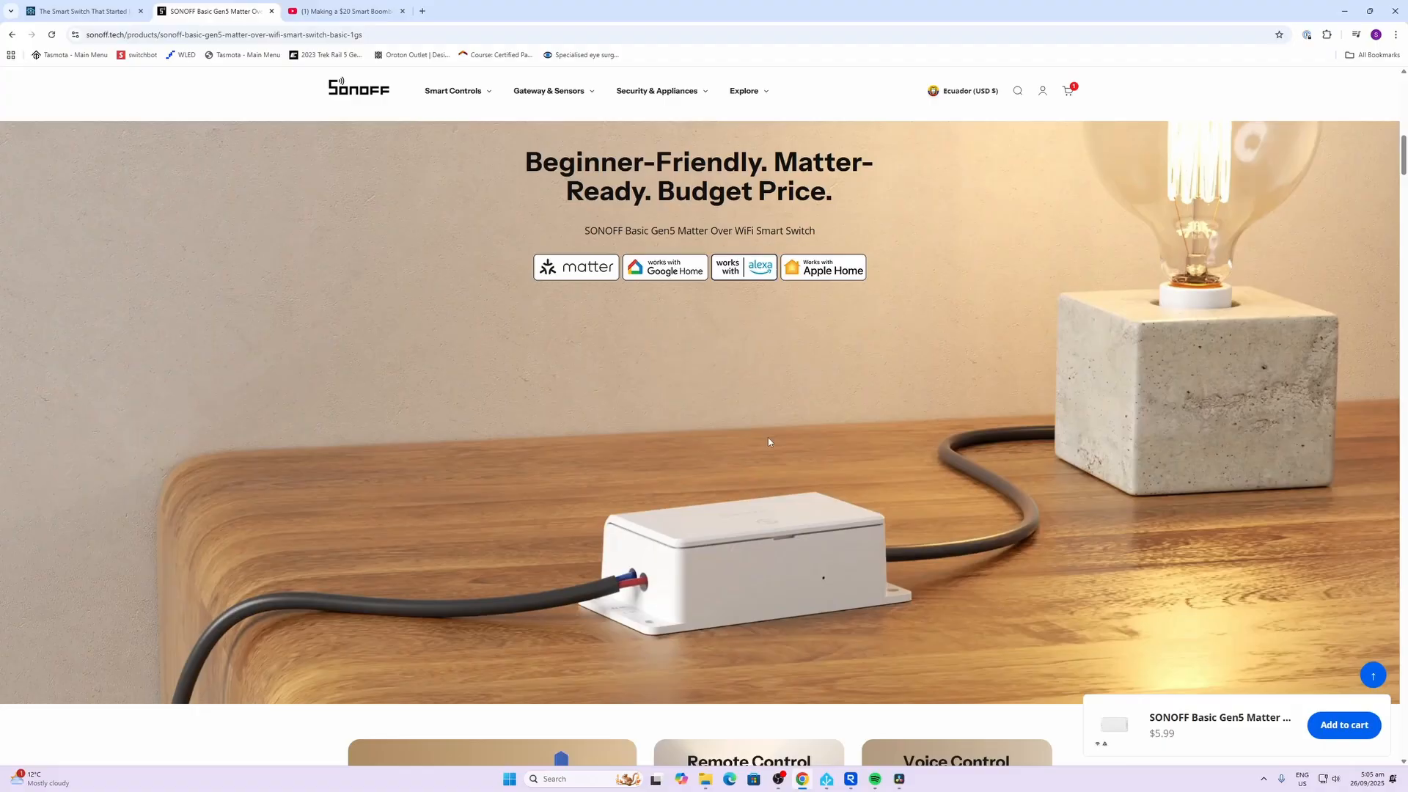
mouse_move(654, 561)
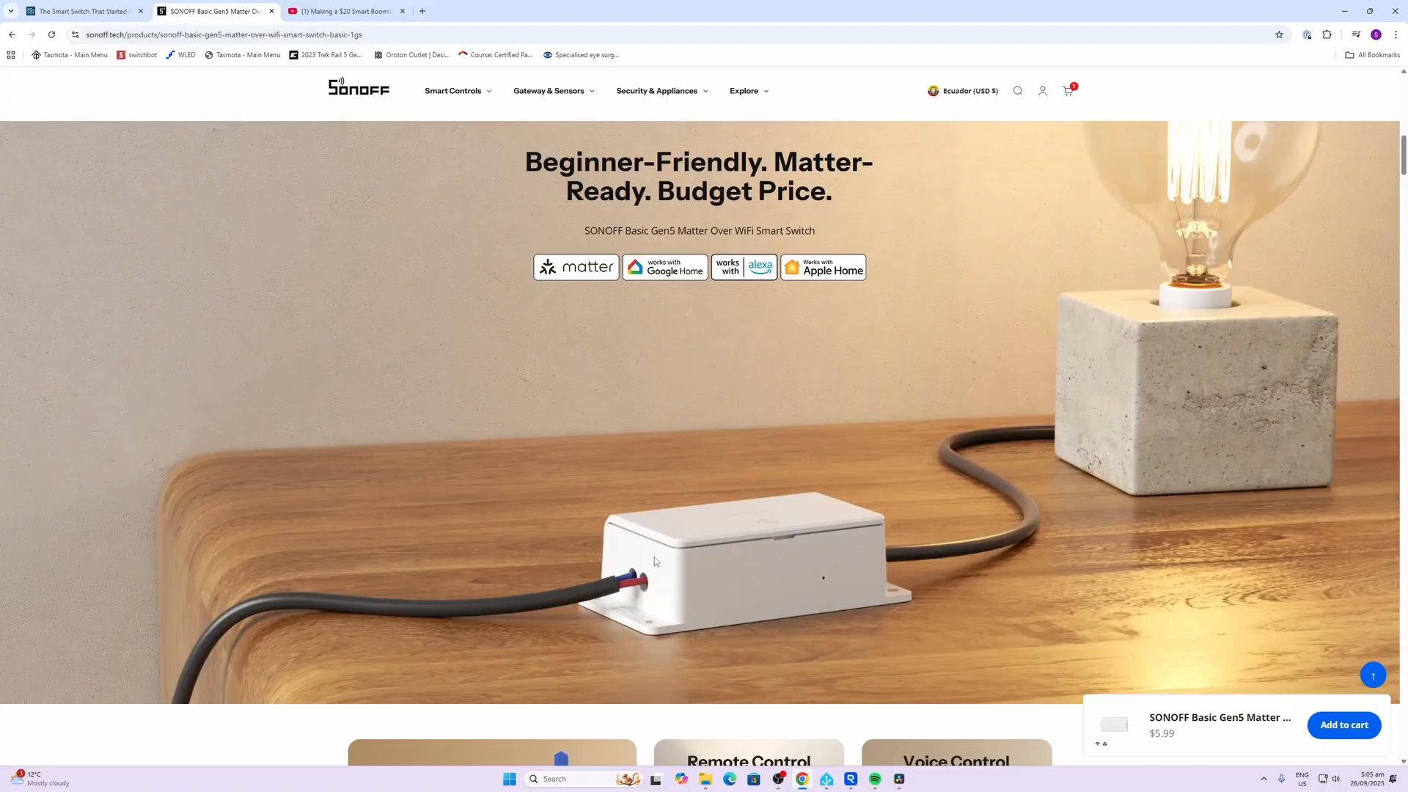
mouse_move(1171, 308)
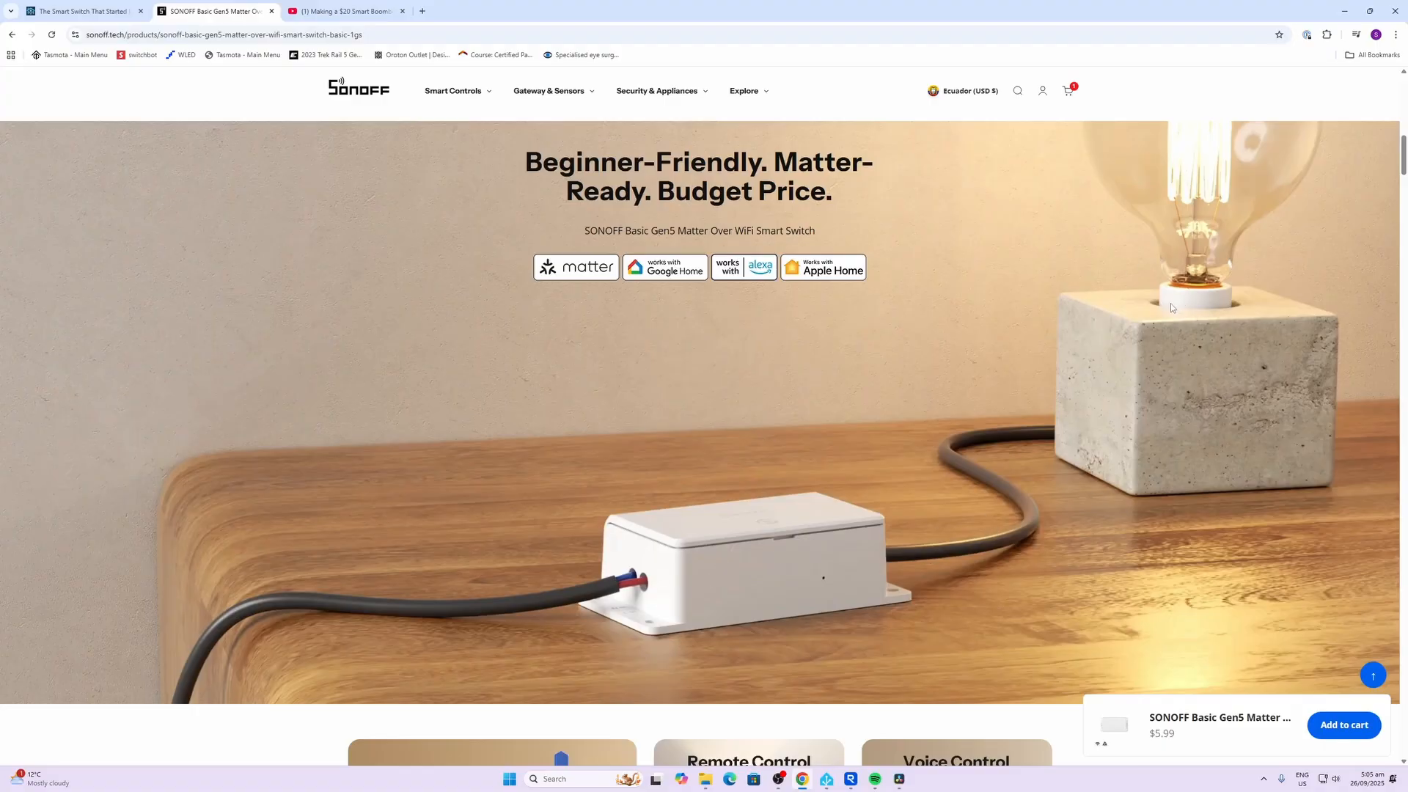
mouse_move(1075, 418)
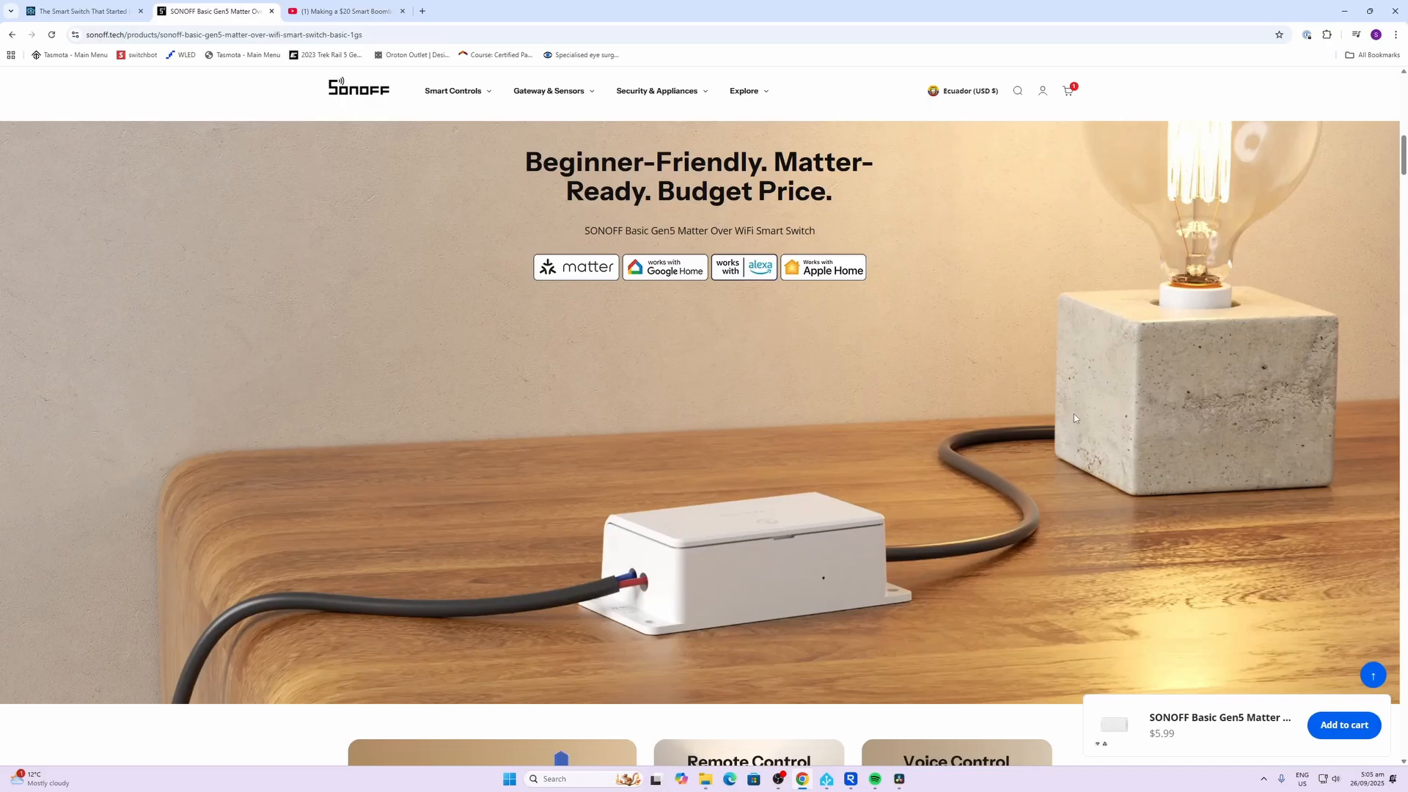
scroll("down", 3)
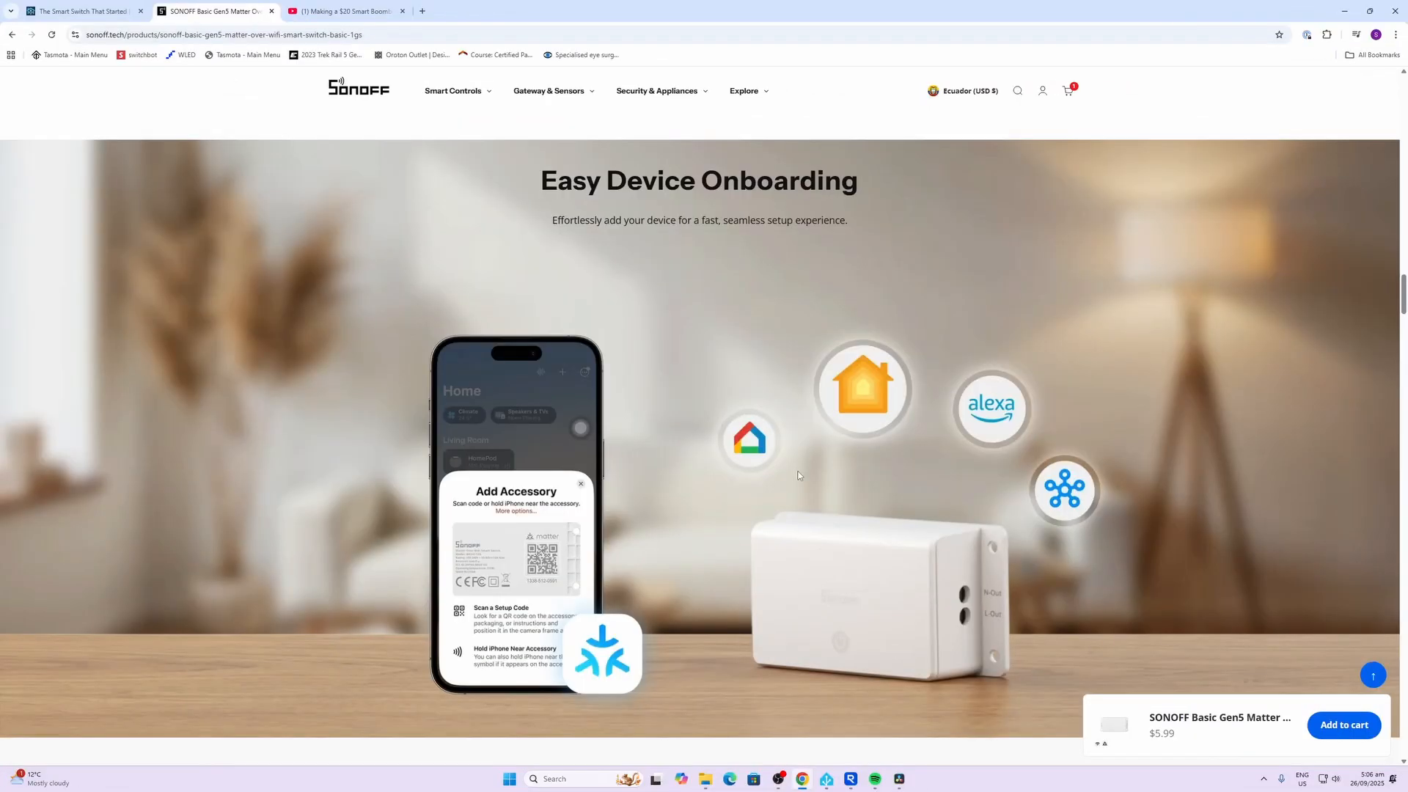
mouse_move(751, 456)
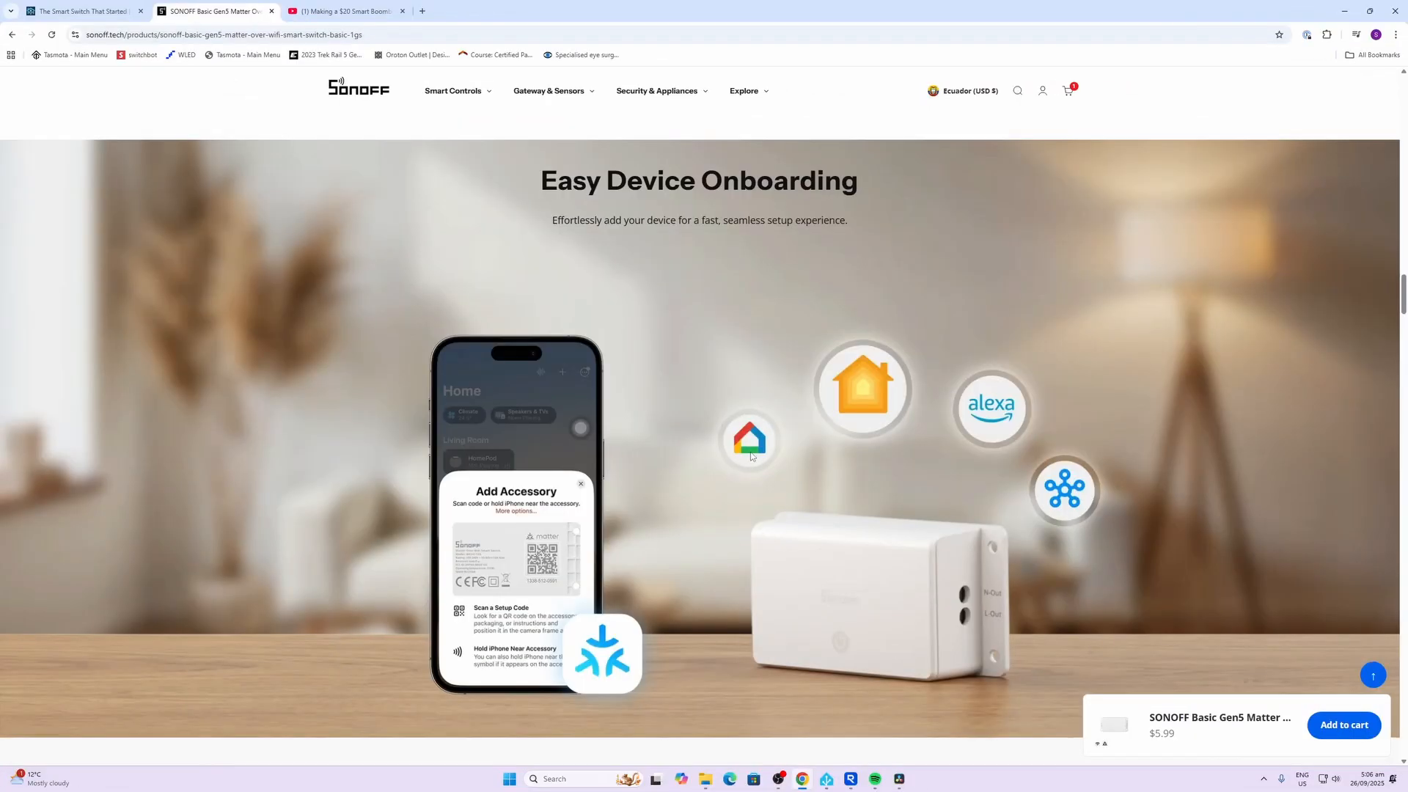
mouse_move(983, 421)
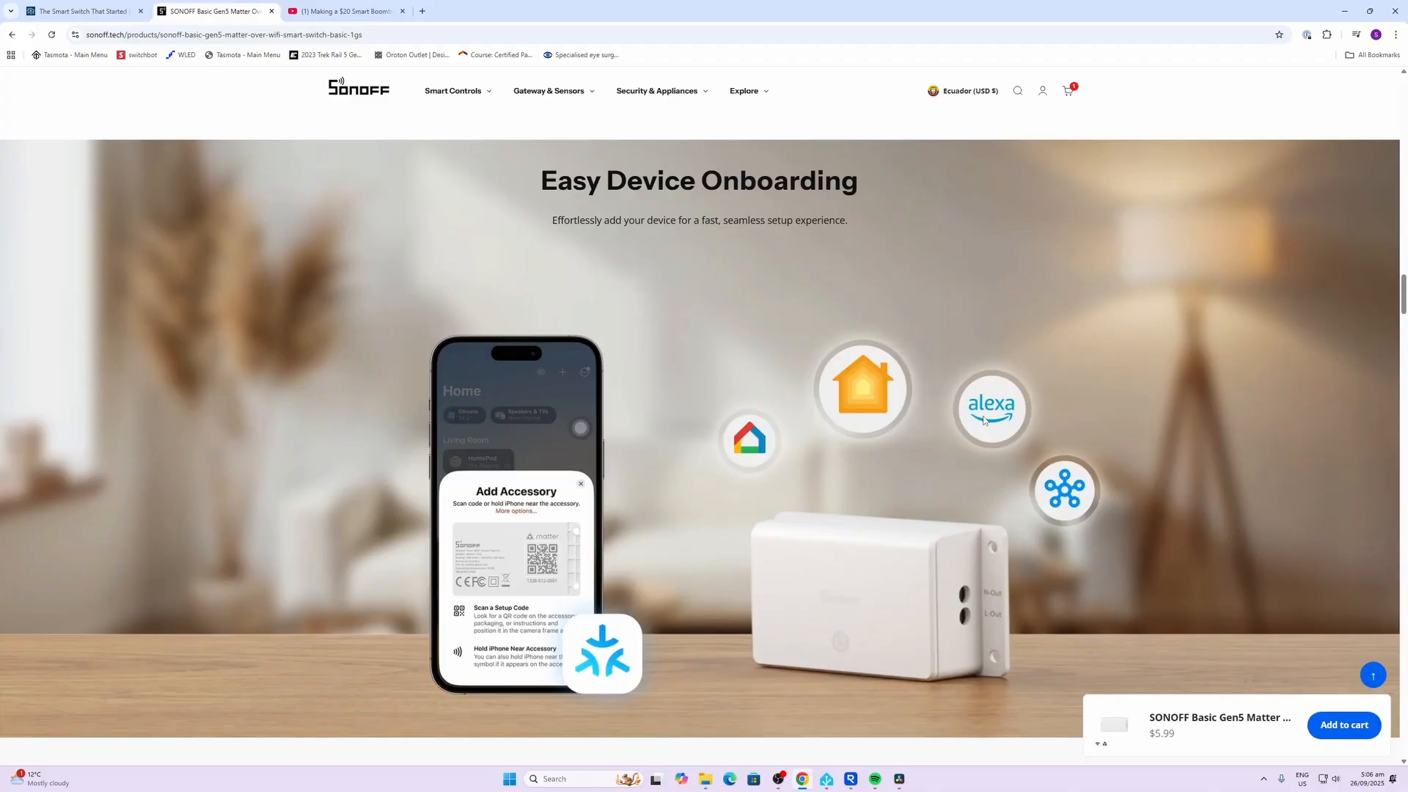
mouse_move(1041, 497)
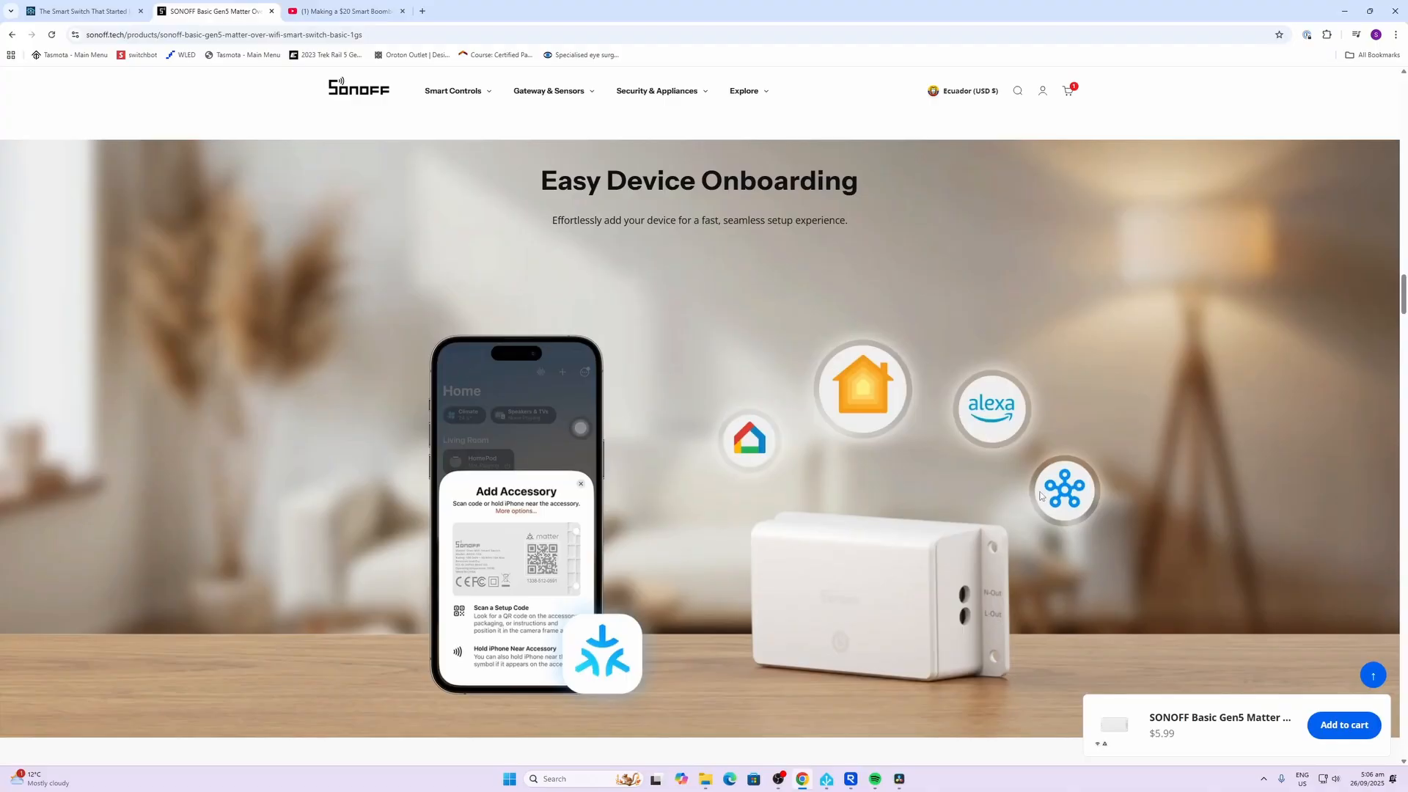
scroll("down", 3)
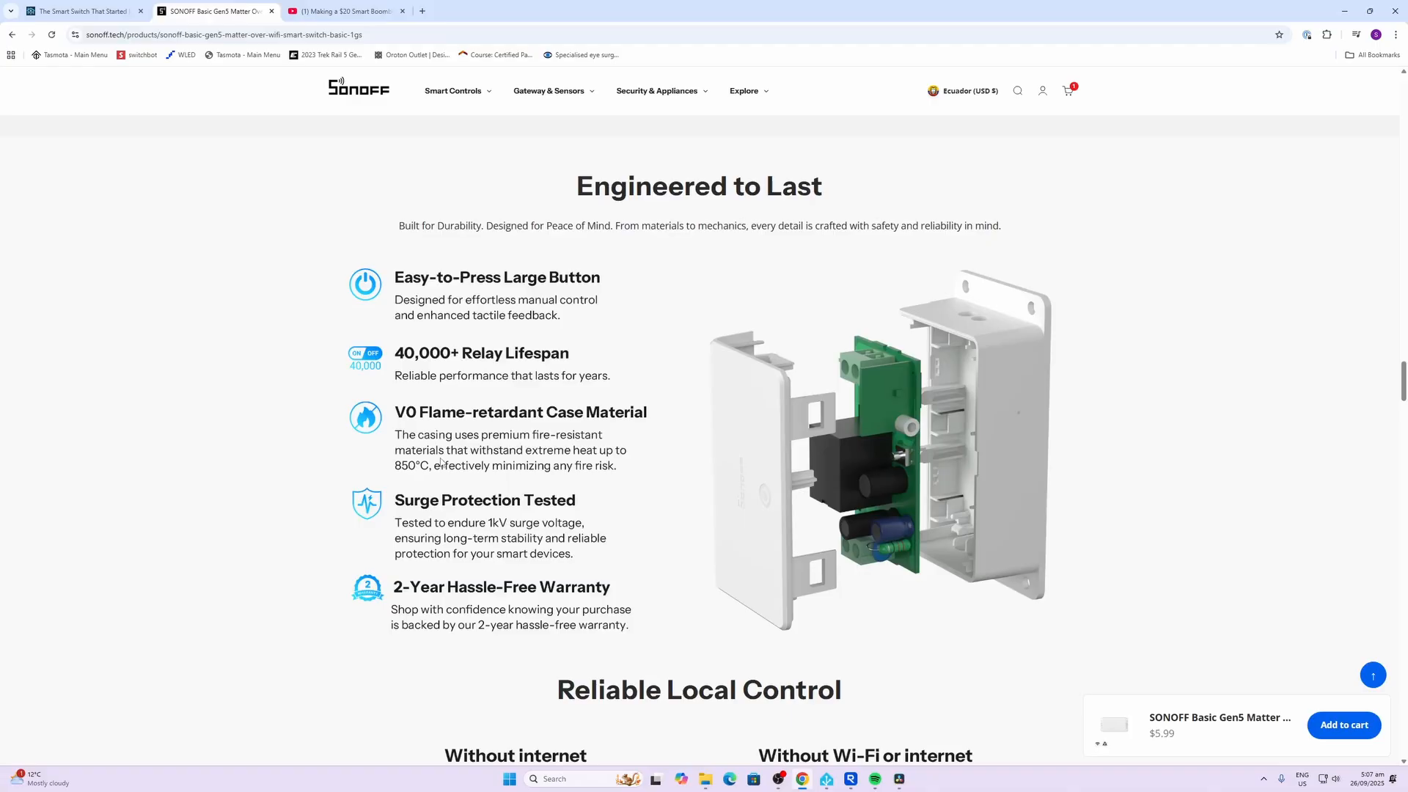
scroll("down", 3)
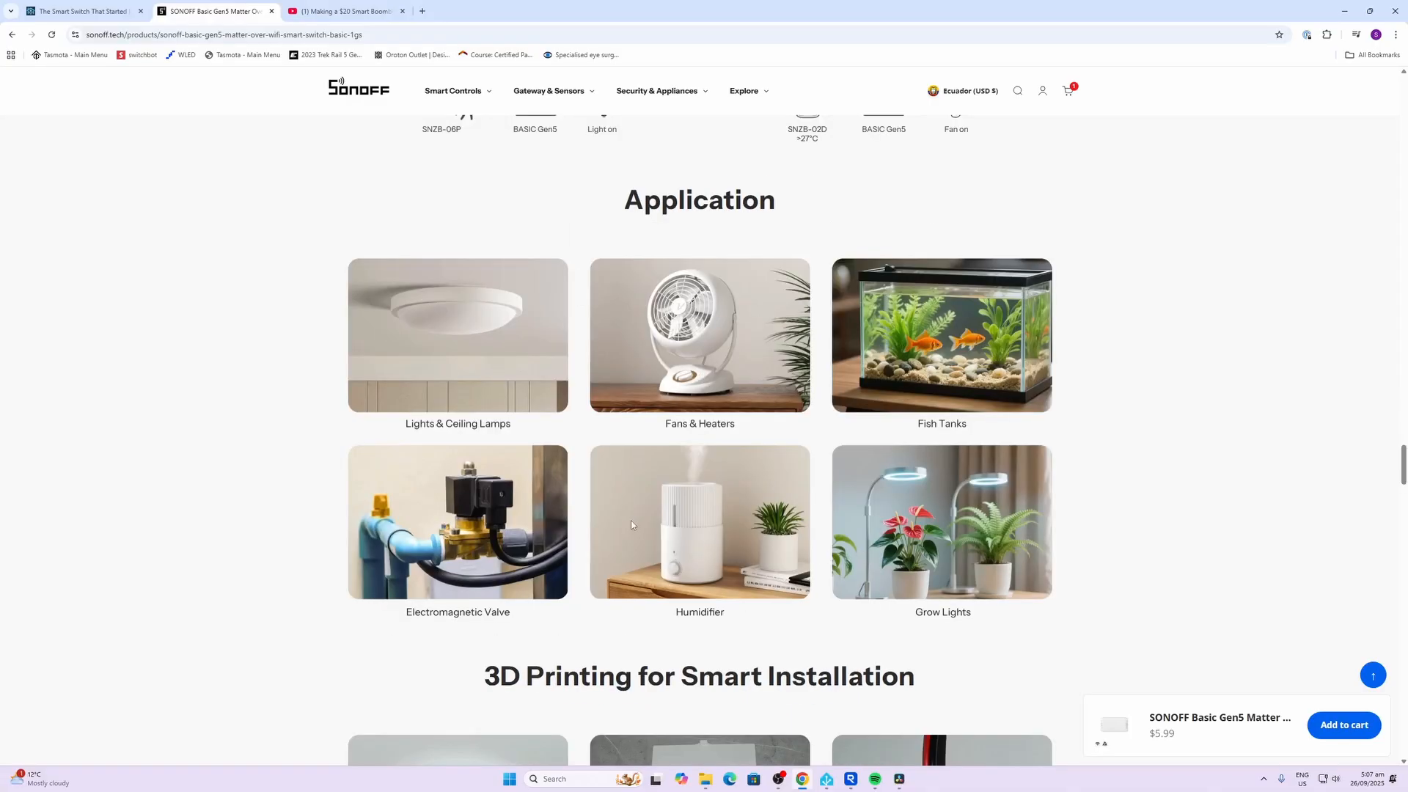
mouse_move(620, 525)
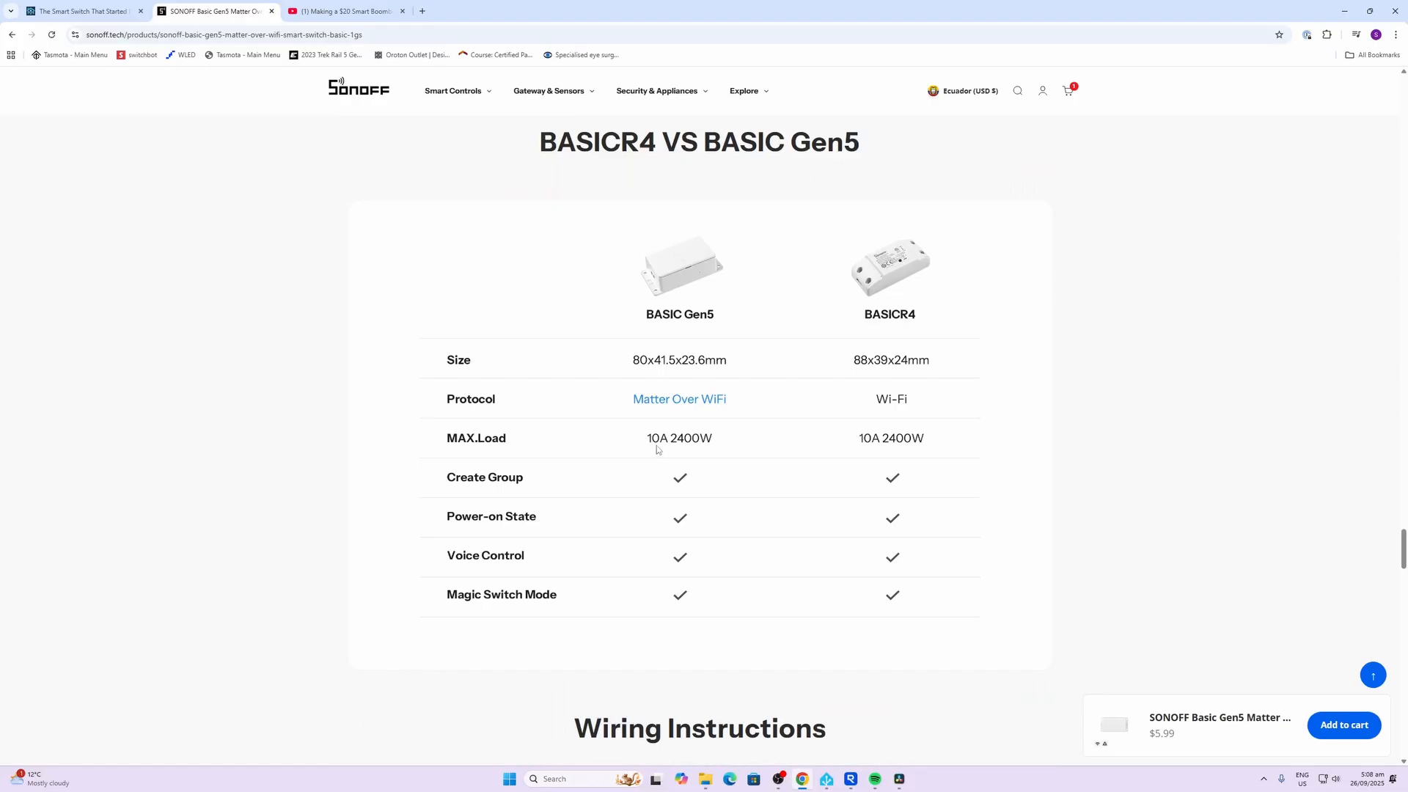
mouse_move(672, 446)
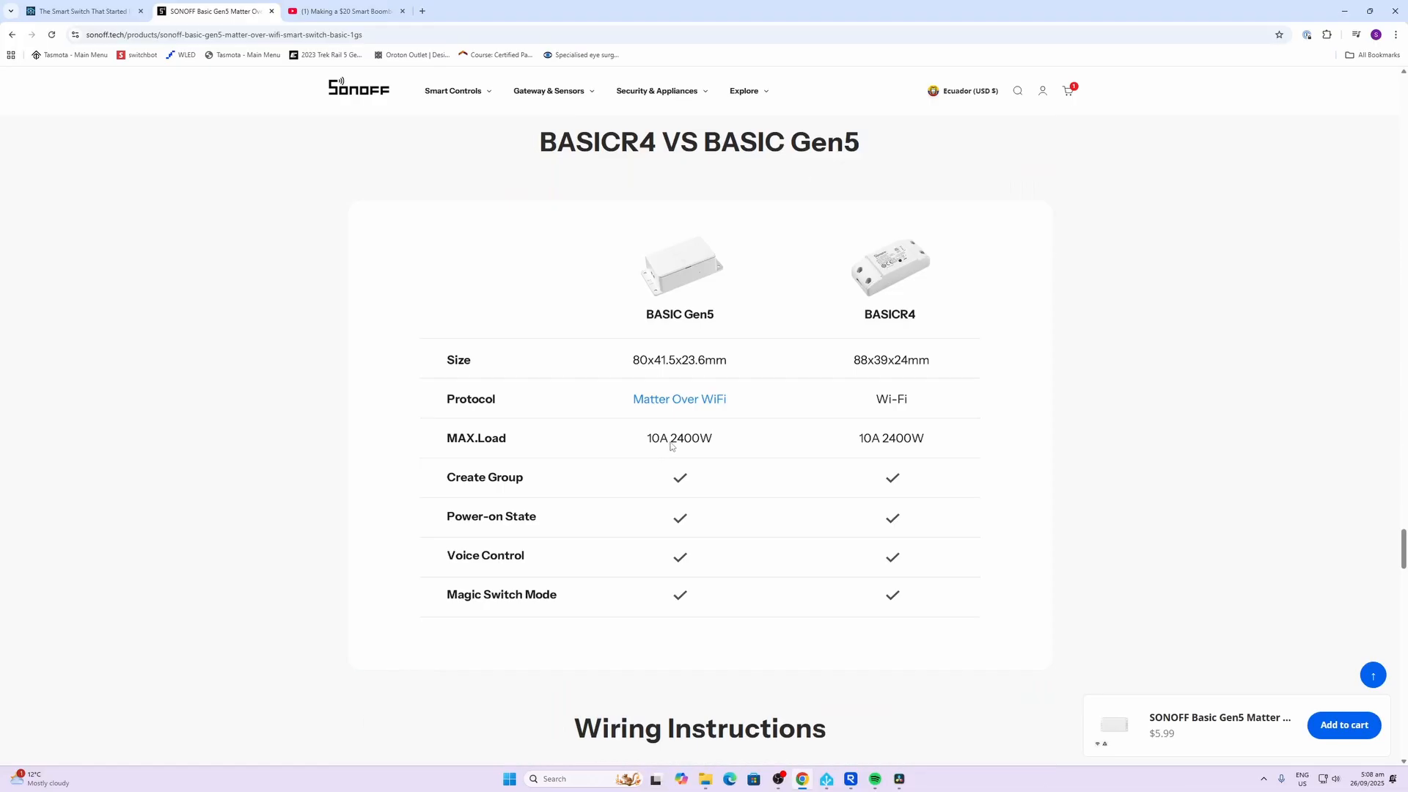
mouse_move(707, 447)
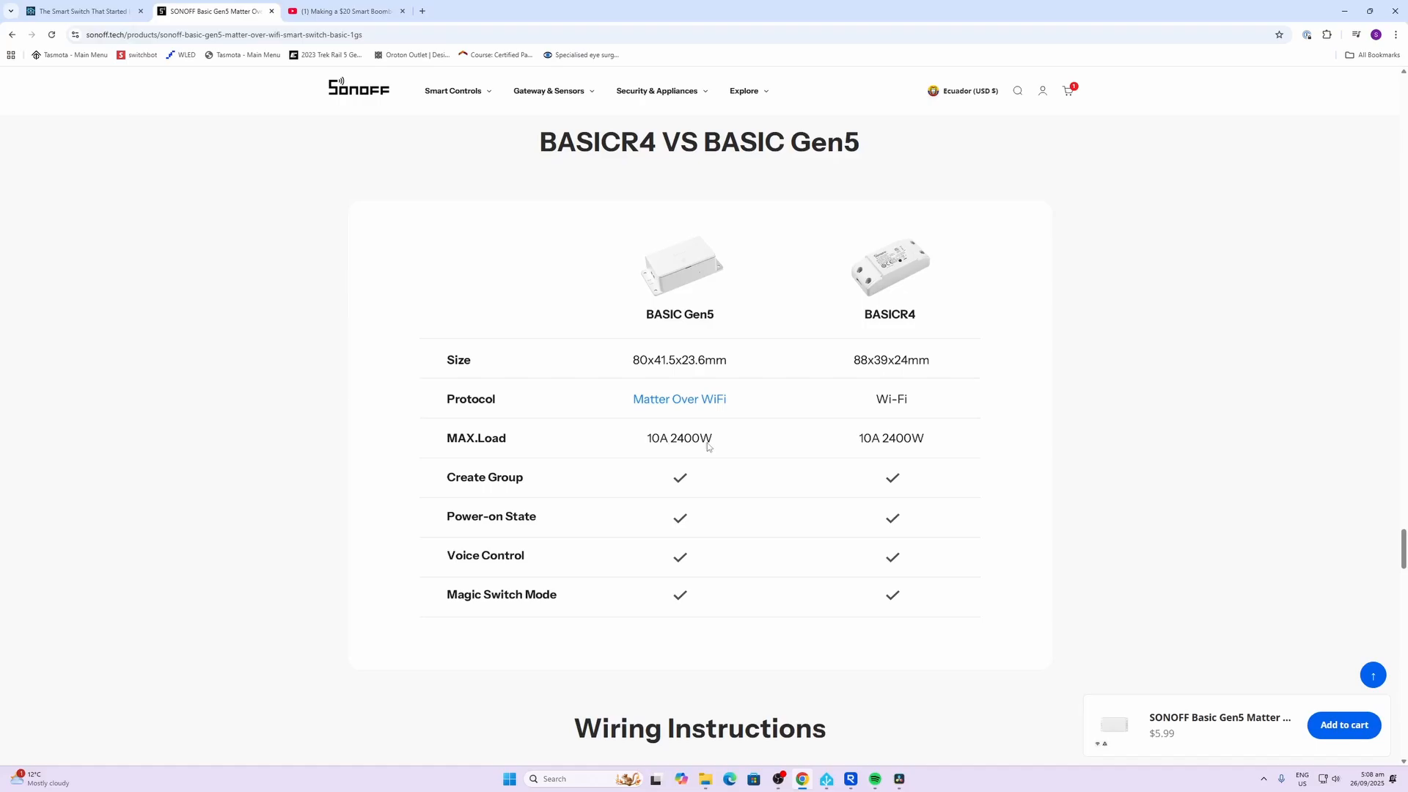
scroll("down", 3)
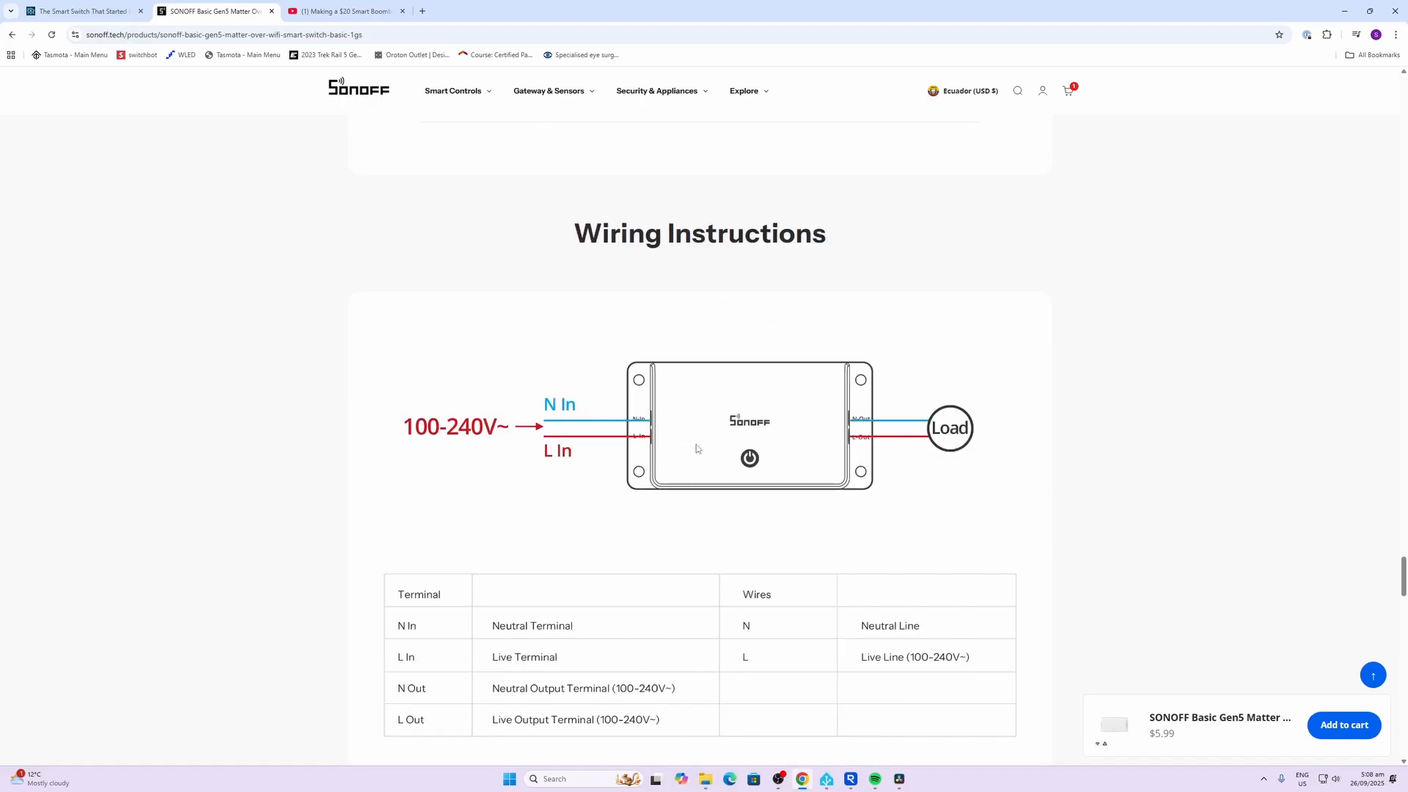
mouse_move(576, 429)
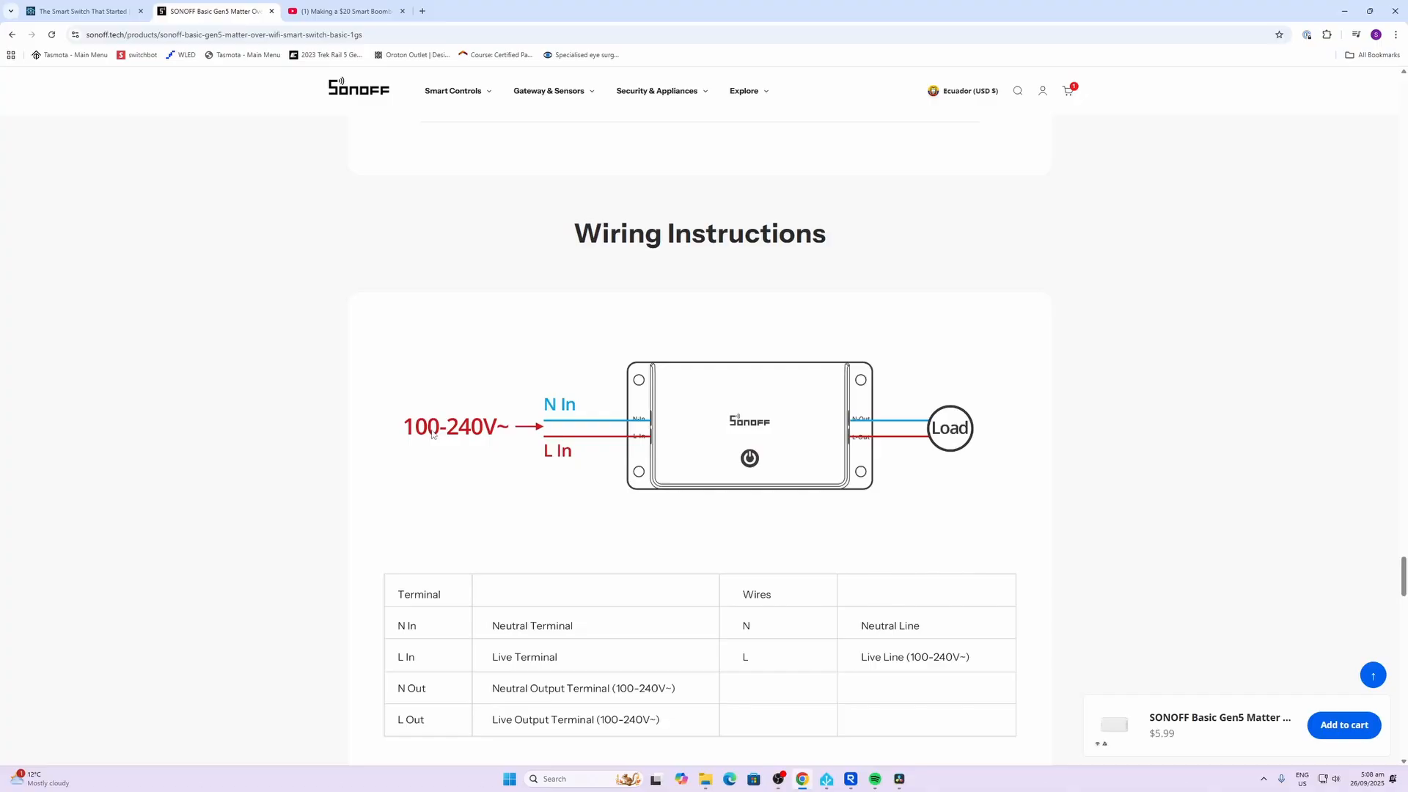
mouse_move(1068, 483)
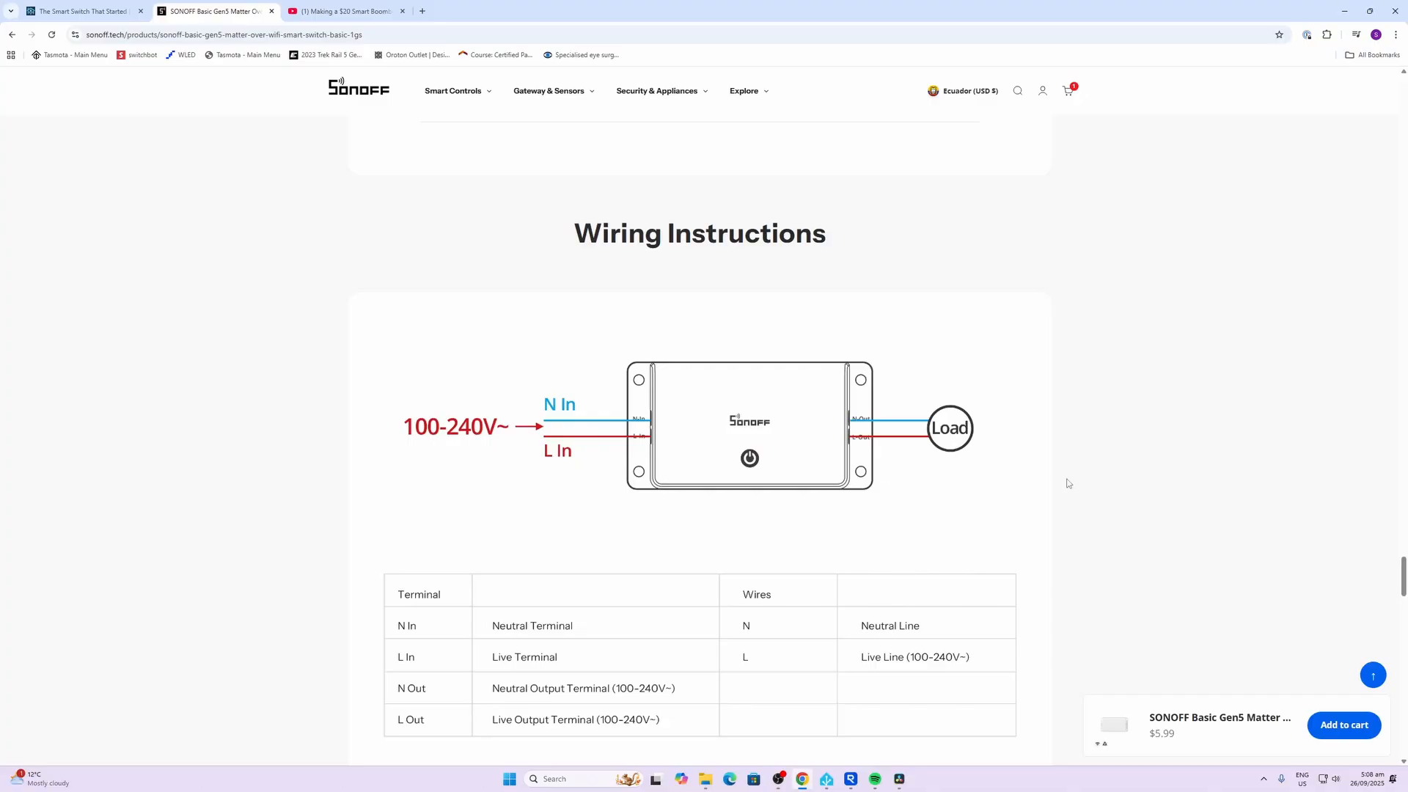
mouse_move(968, 361)
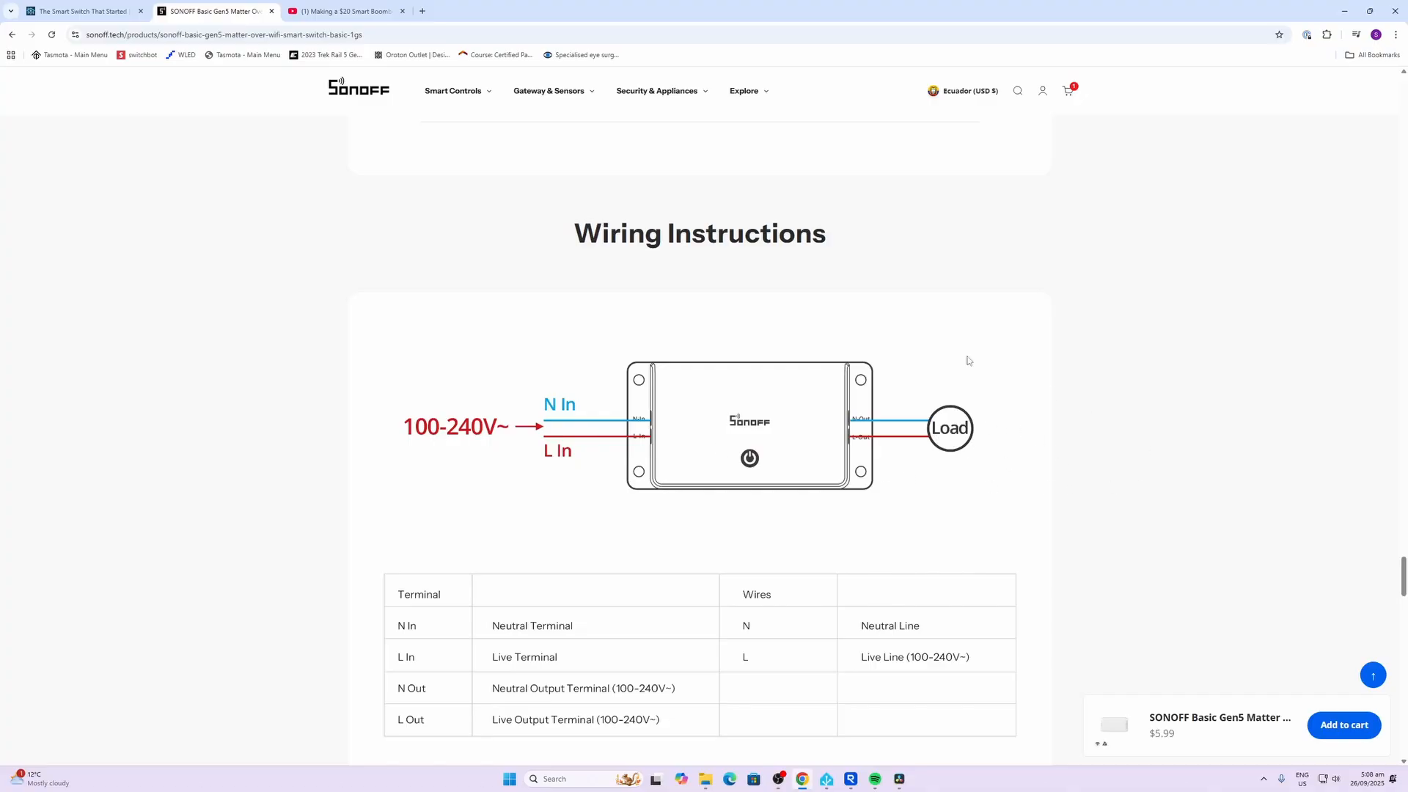
mouse_move(828, 452)
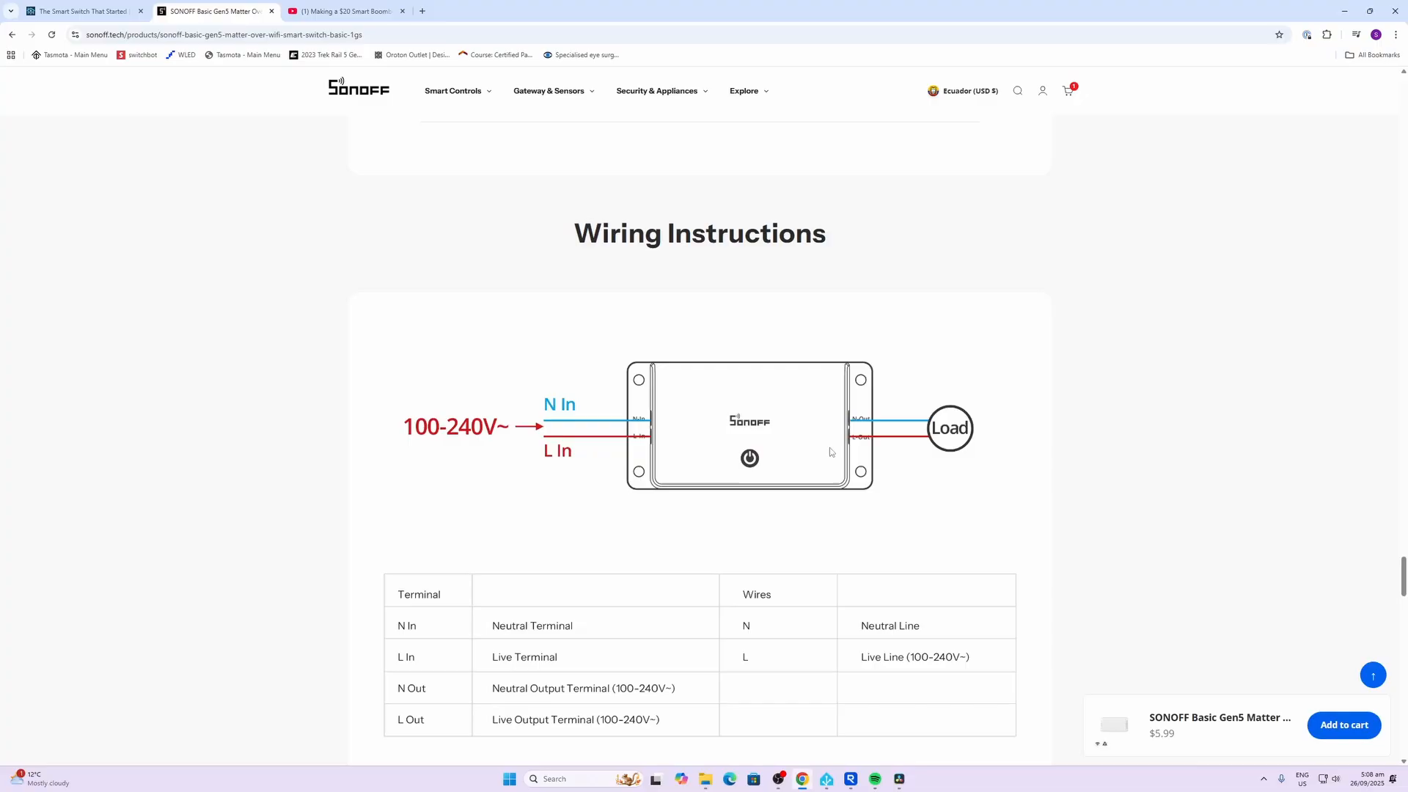